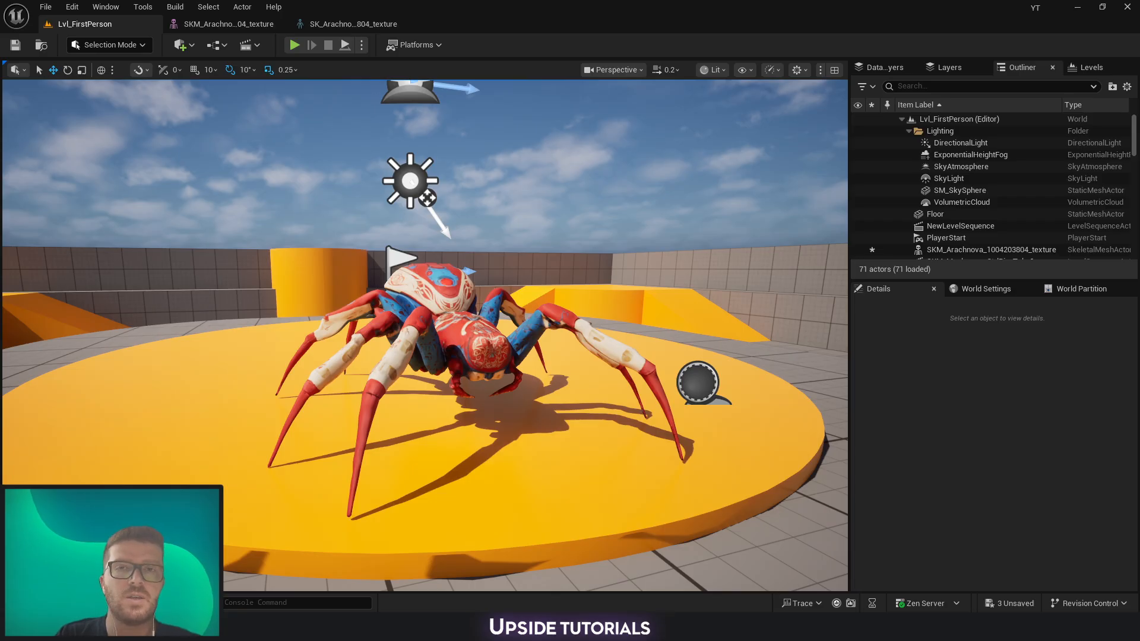
Open SK_Arachnova and select the root joint then joint9 to locate them on the spider.
click(354, 24)
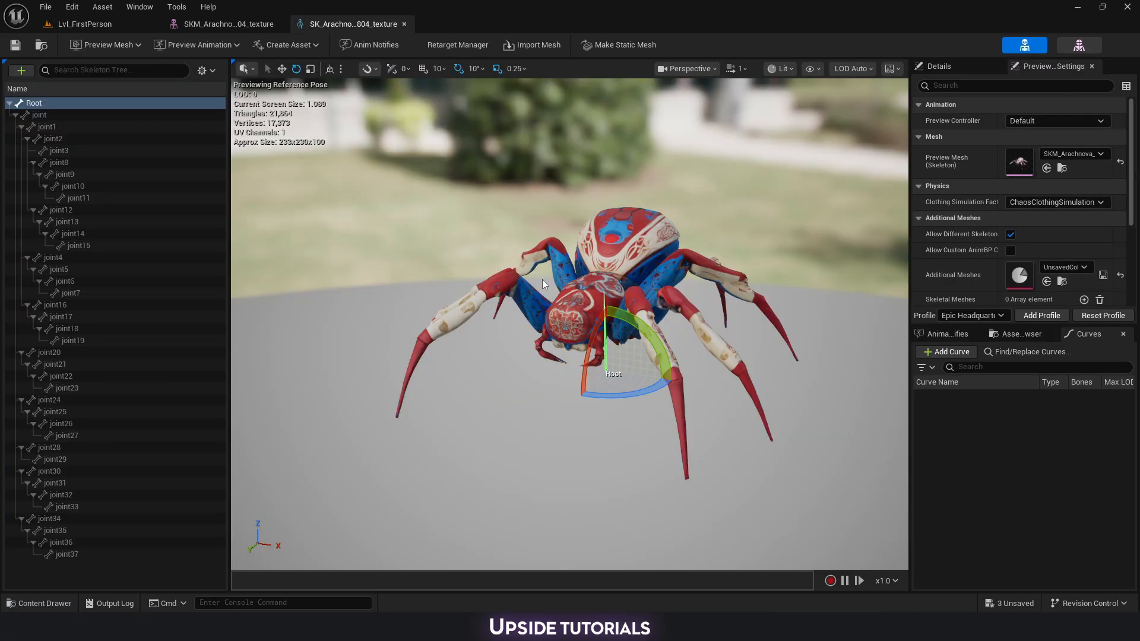
scroll(down, 3)
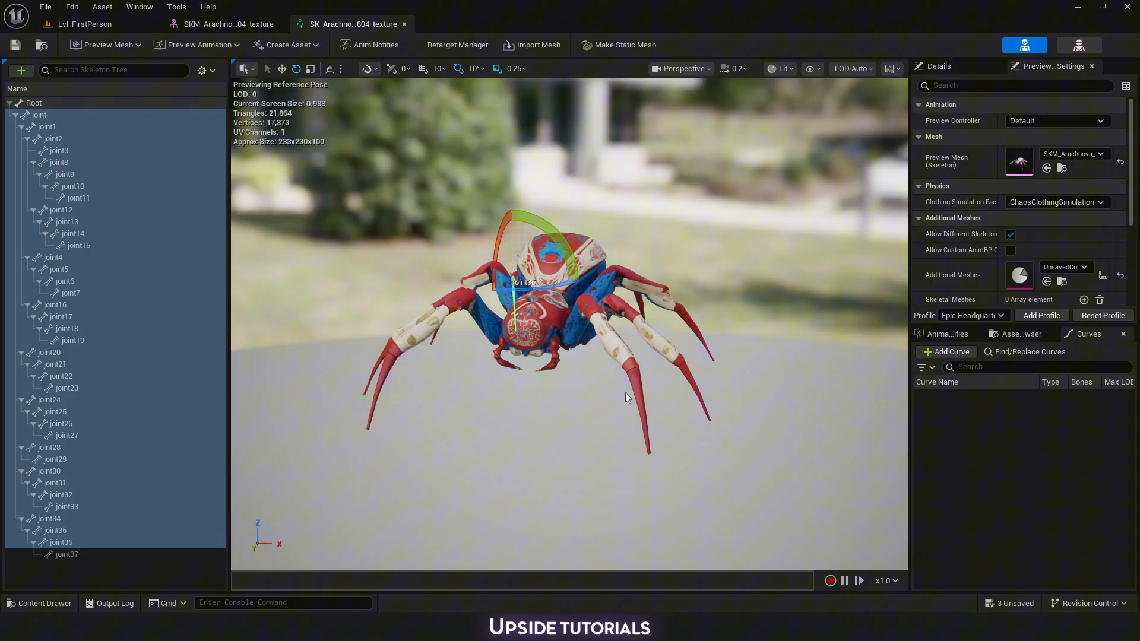
click(38, 115)
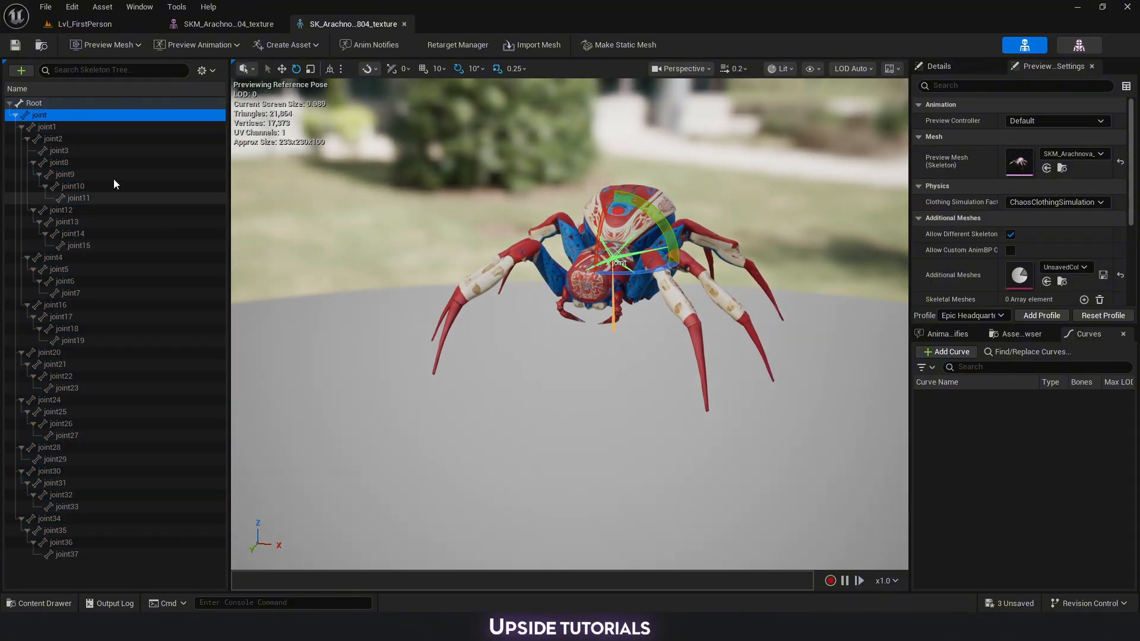
click(65, 173)
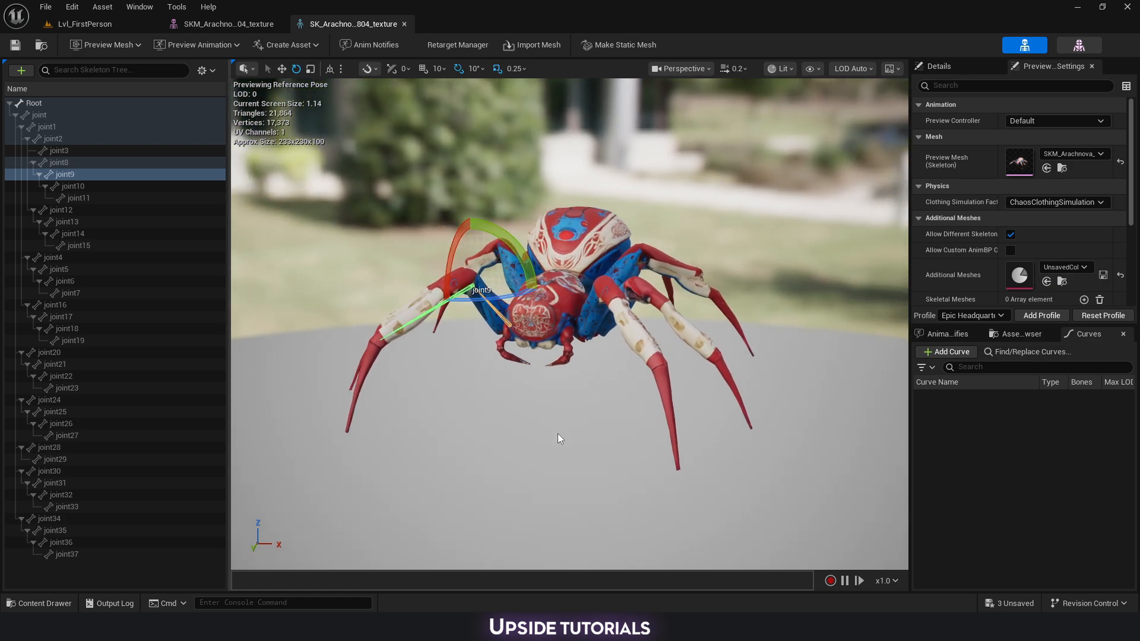
Switch to the SKM_Arachnova mesh editing tools and start Edit Skeleton.
click(227, 24)
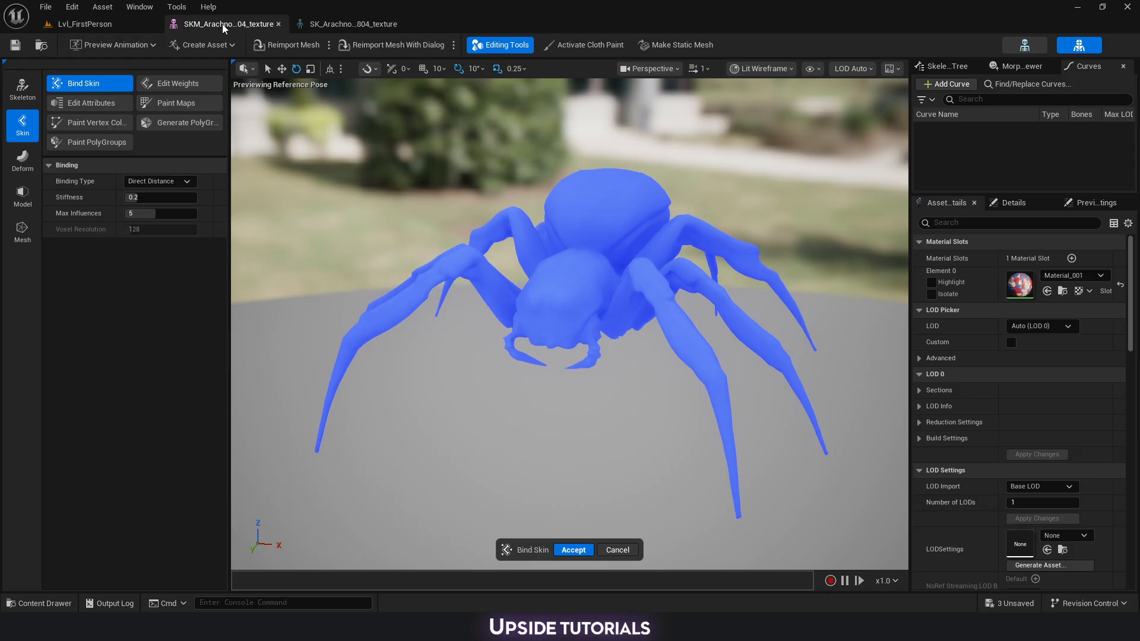
mouse_move(598, 270)
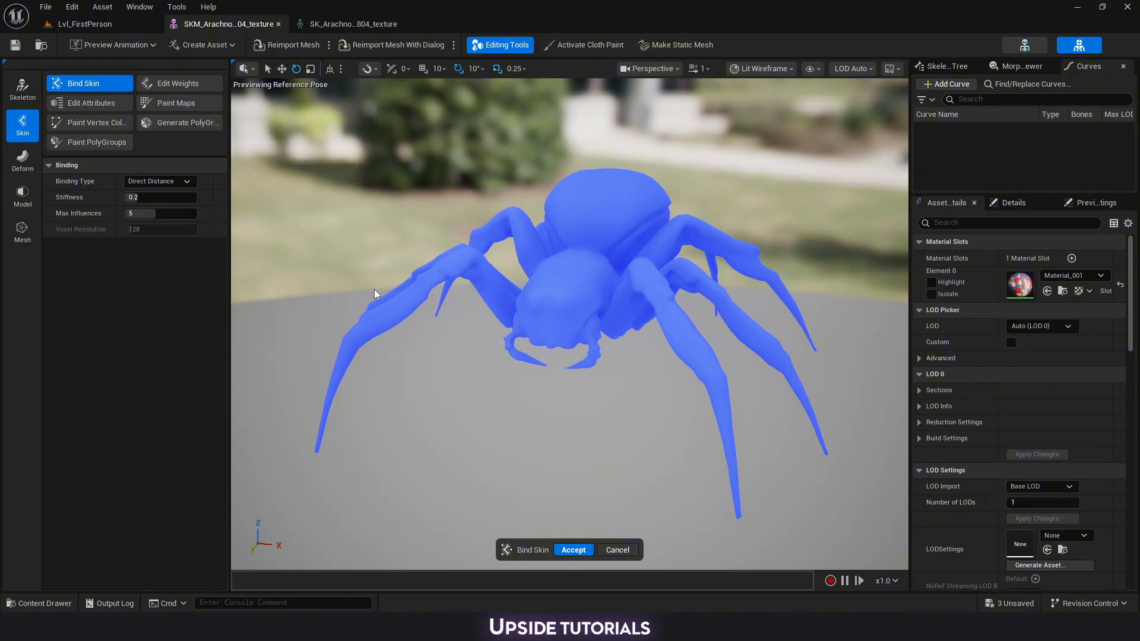
mouse_move(22, 125)
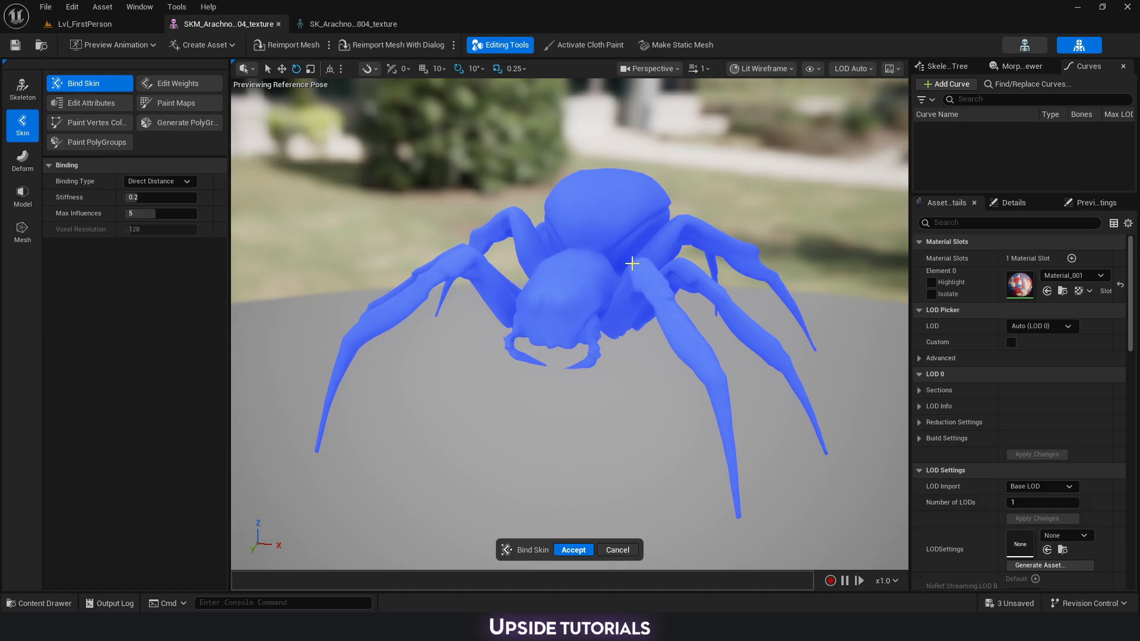
scroll(down, 3)
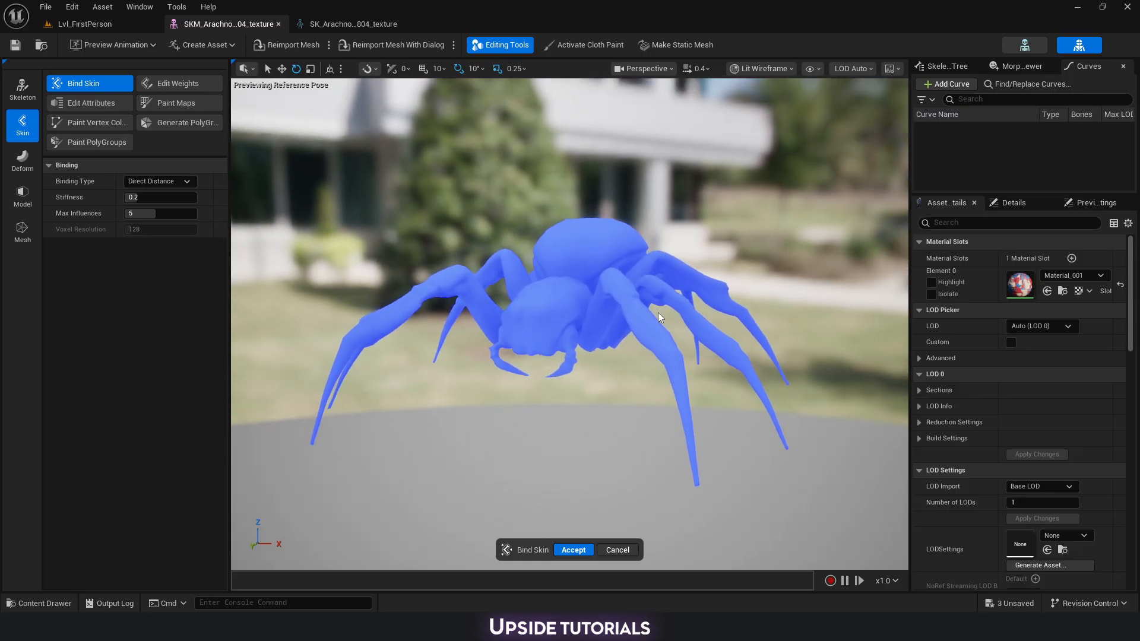
click(22, 86)
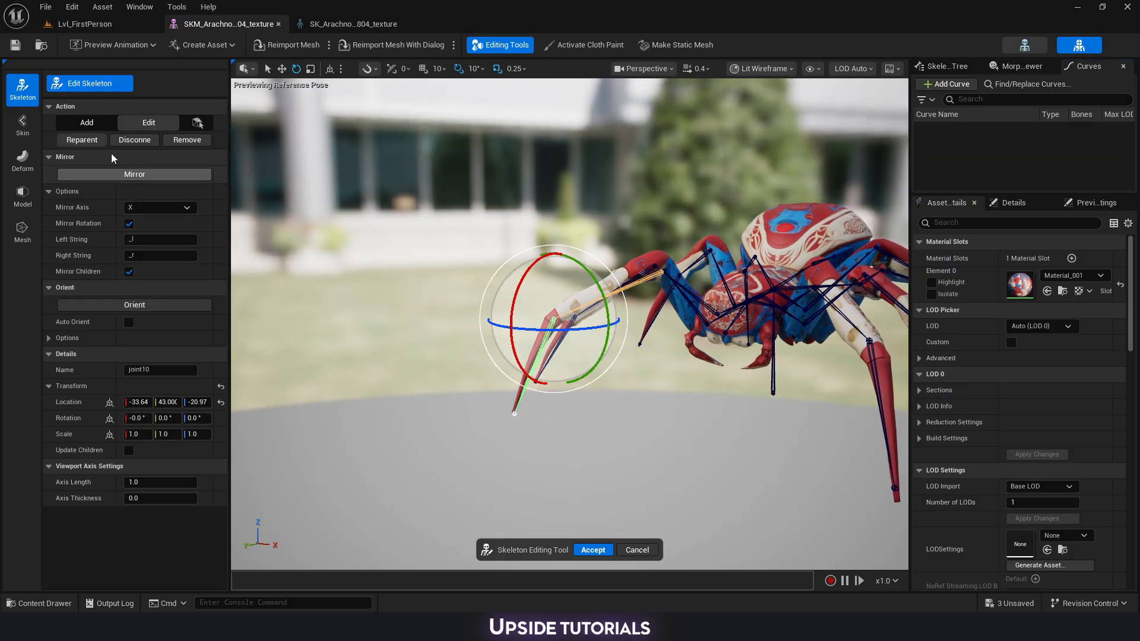
Return to the Skin tools and start Bind Skin to preview a leg bone's influence.
click(22, 124)
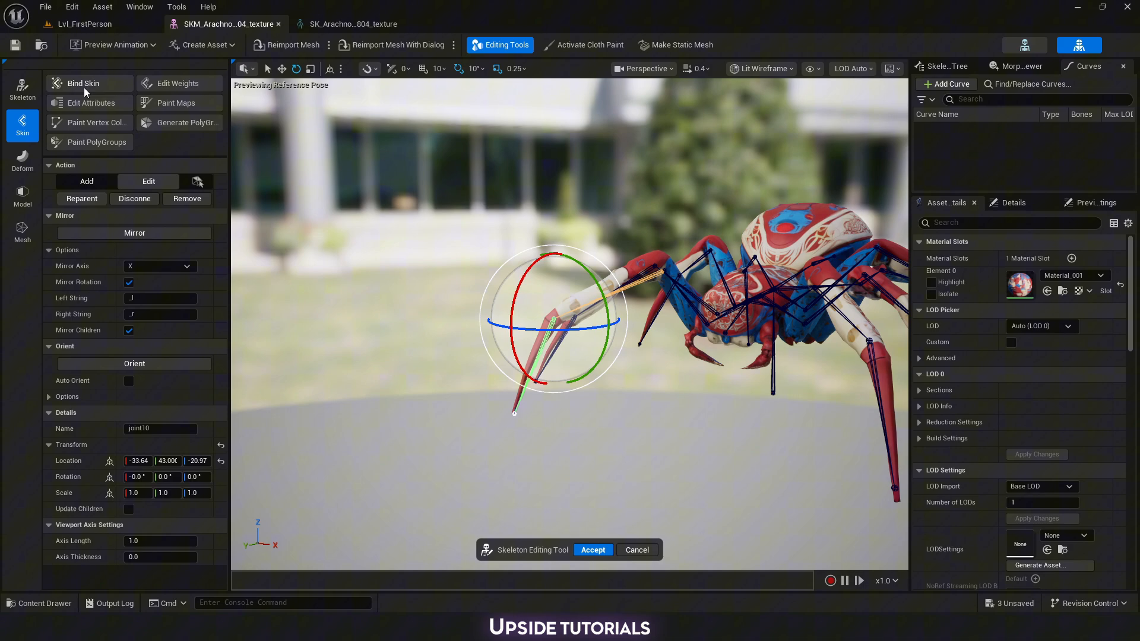
click(83, 83)
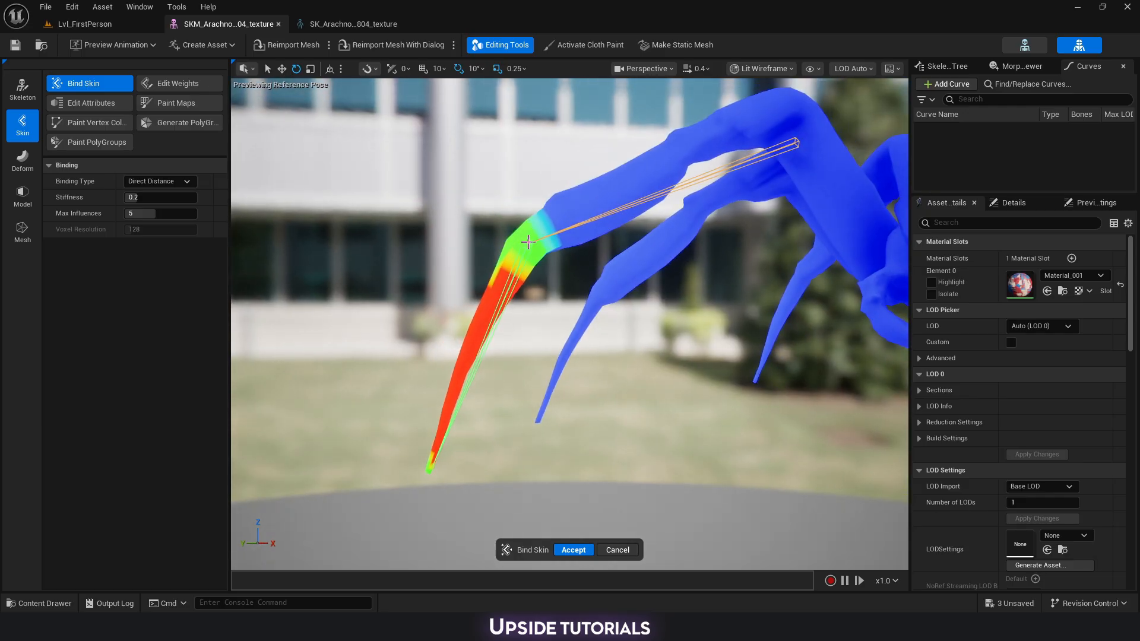
Orbit the view around the weighted spider leg.
drag(546, 291, 568, 320)
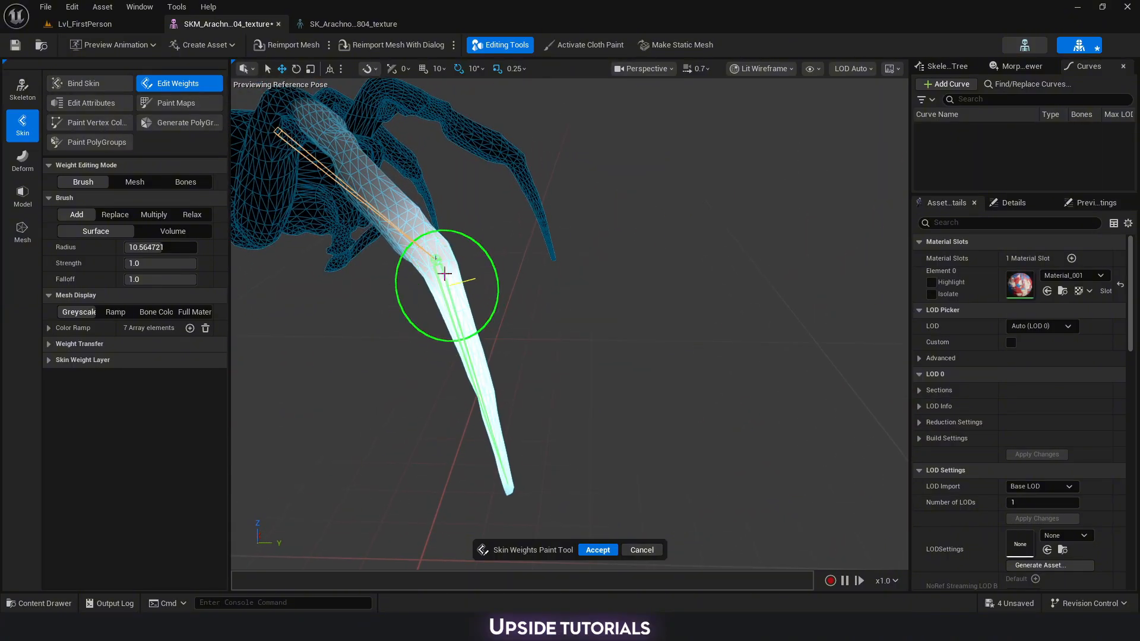
mouse_move(98, 95)
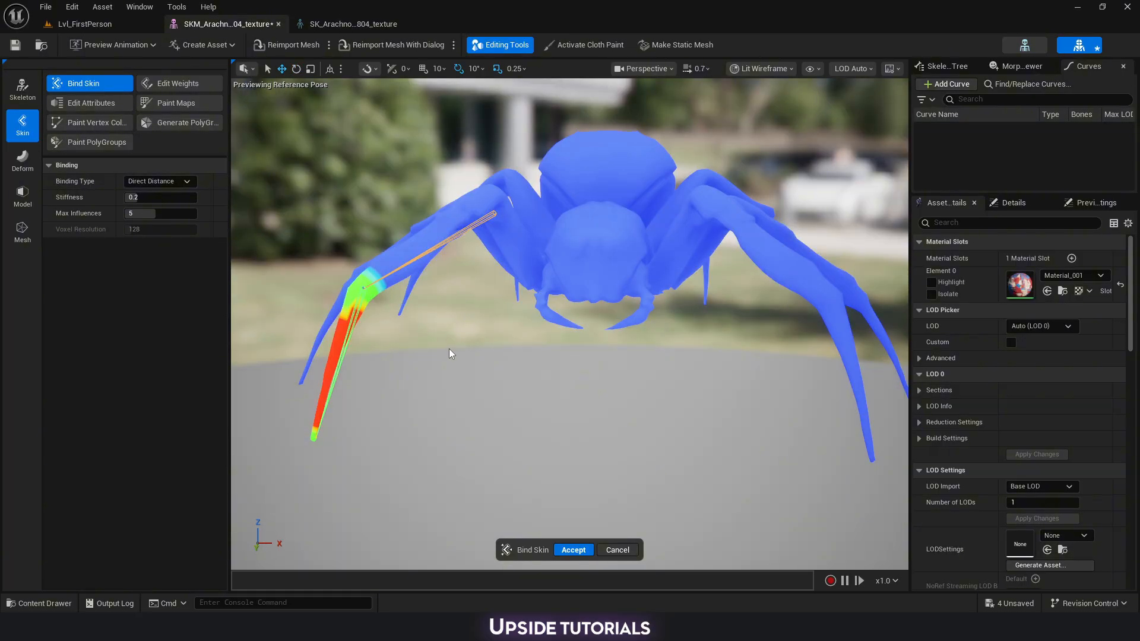
mouse_move(306, 393)
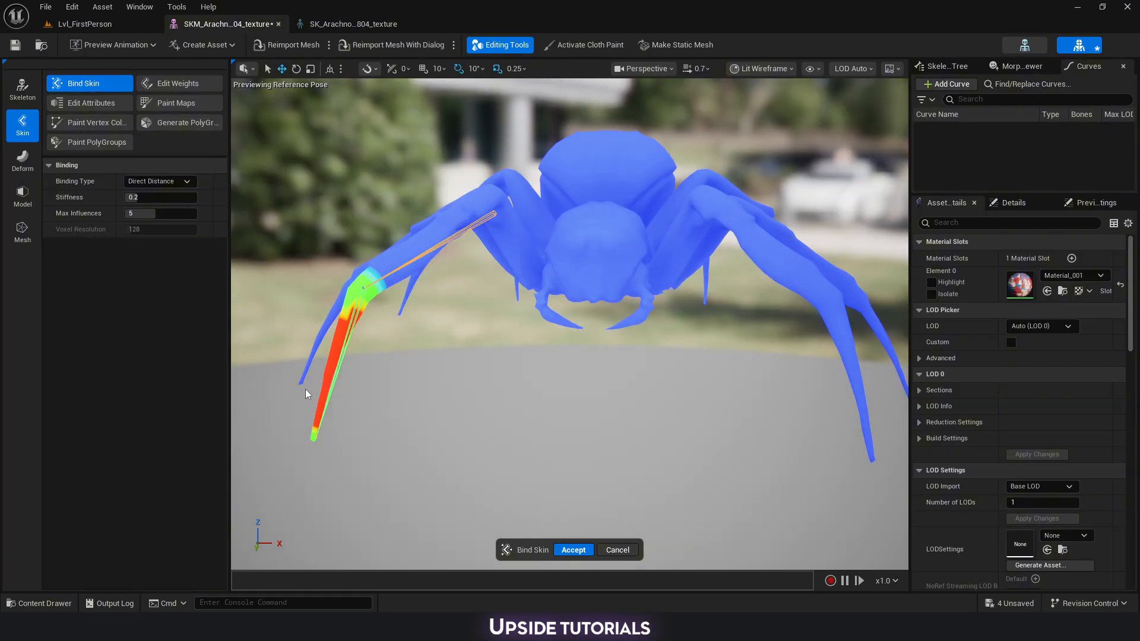
mouse_move(356, 407)
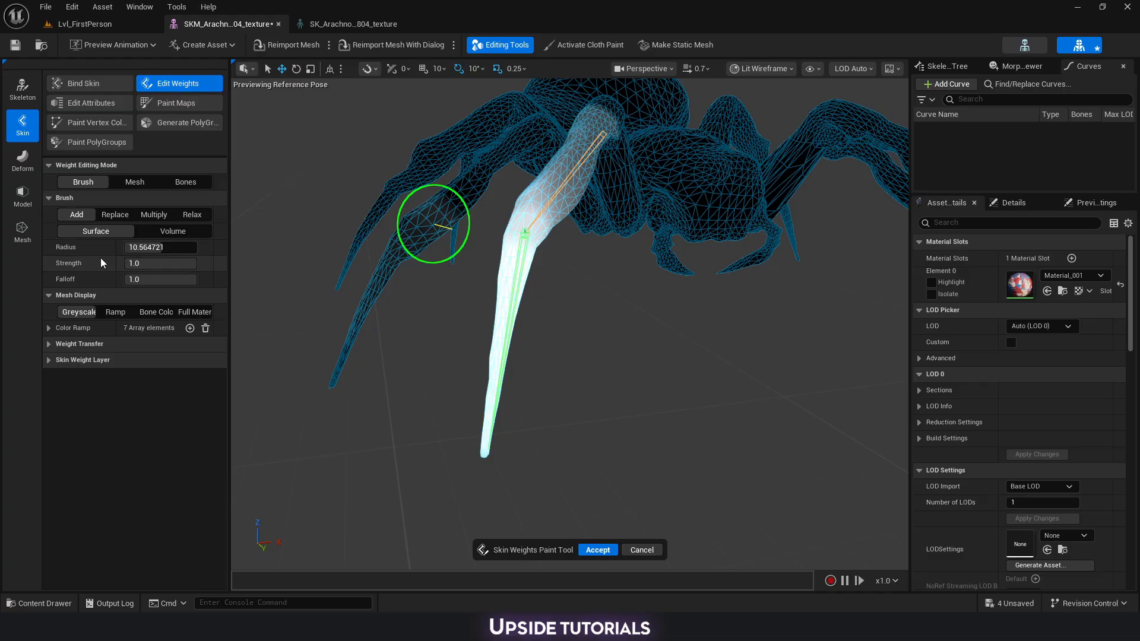
mouse_move(509, 291)
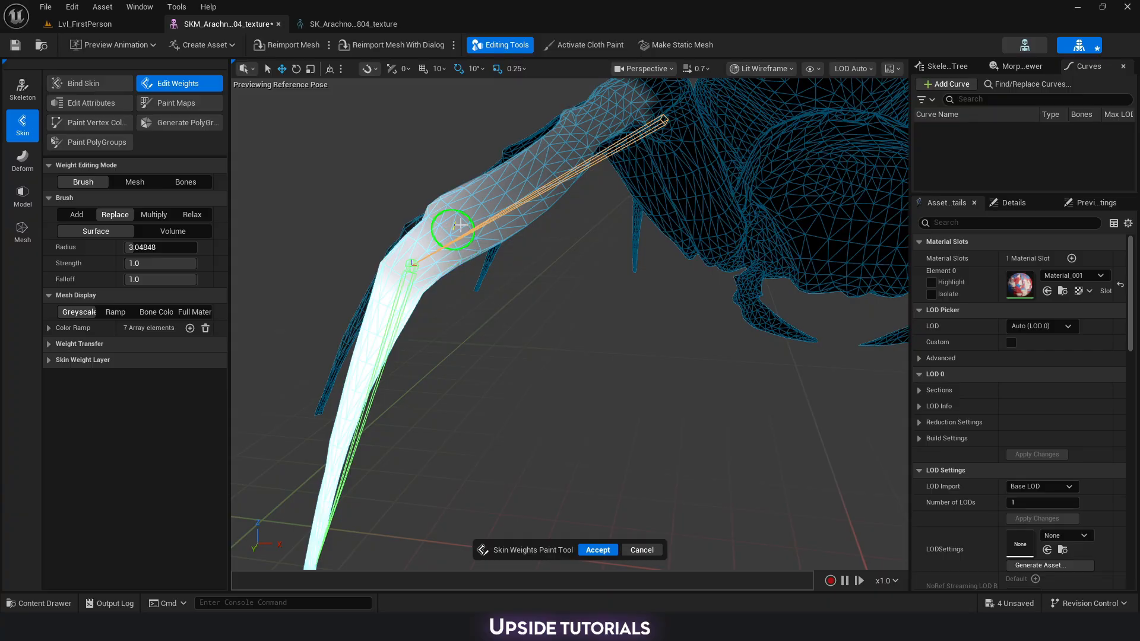
mouse_move(477, 234)
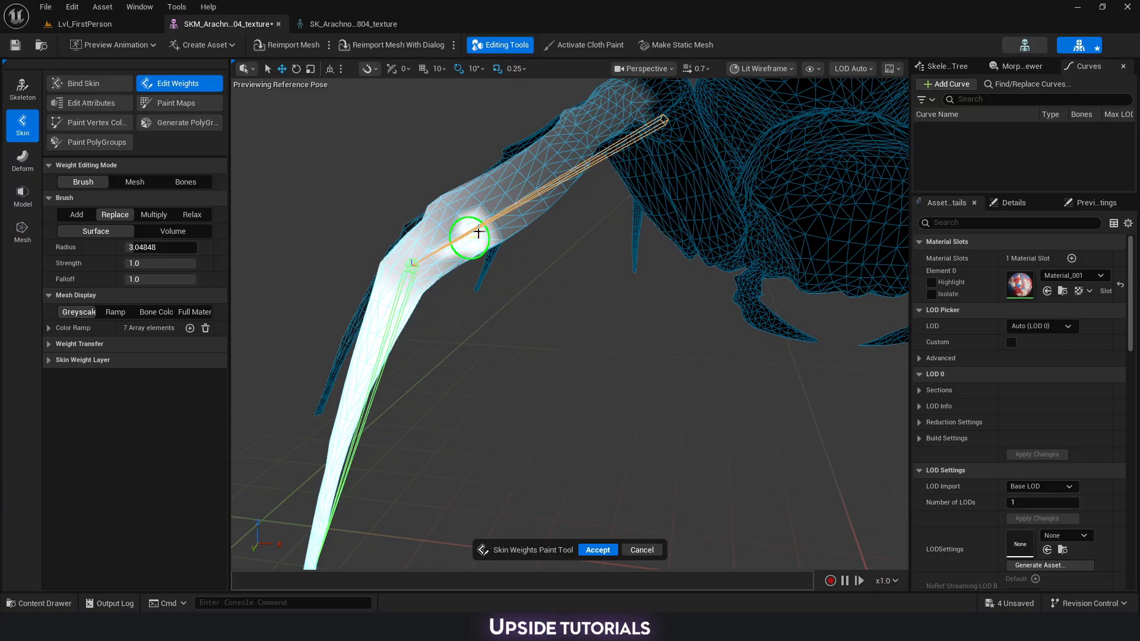
Undo the last weight brush stroke on the leg joint.
key(ctrl+z)
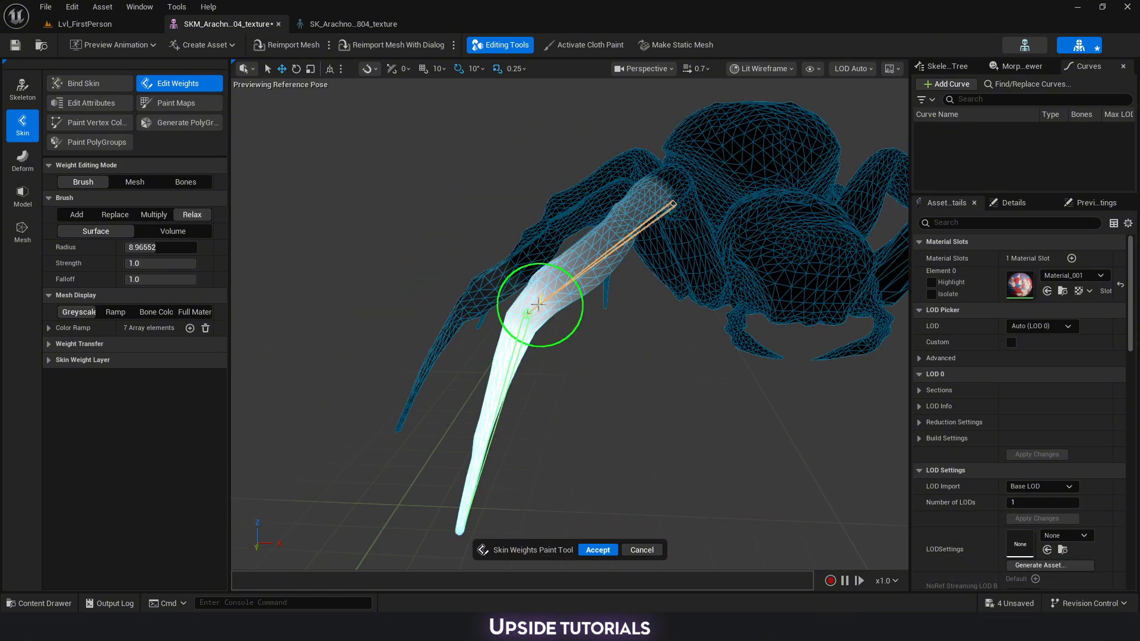
mouse_move(578, 269)
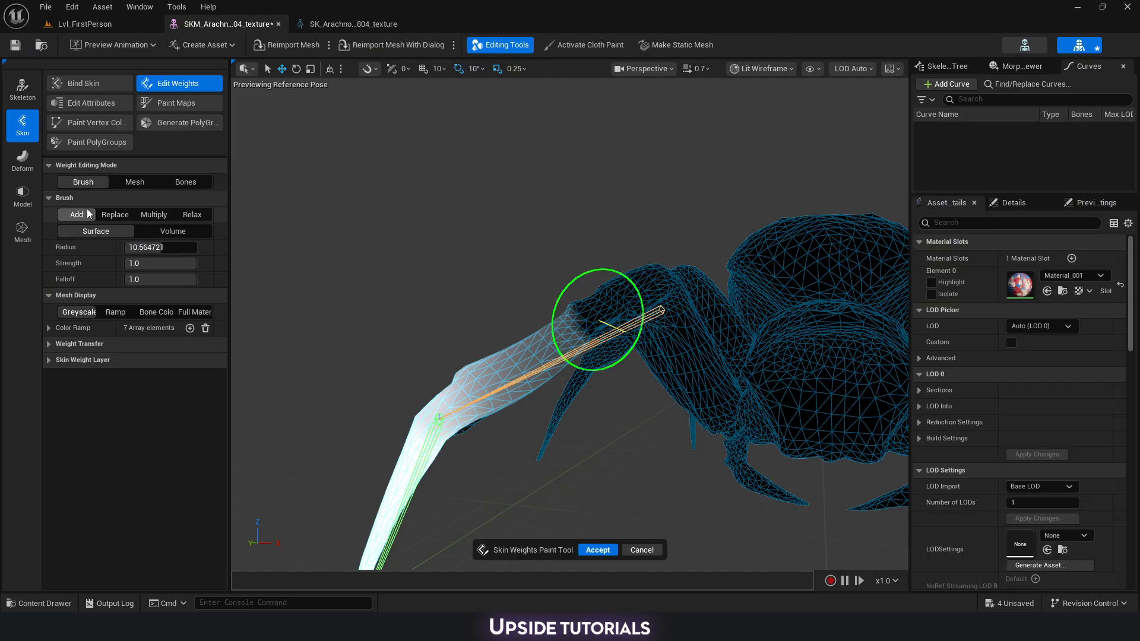
mouse_move(604, 316)
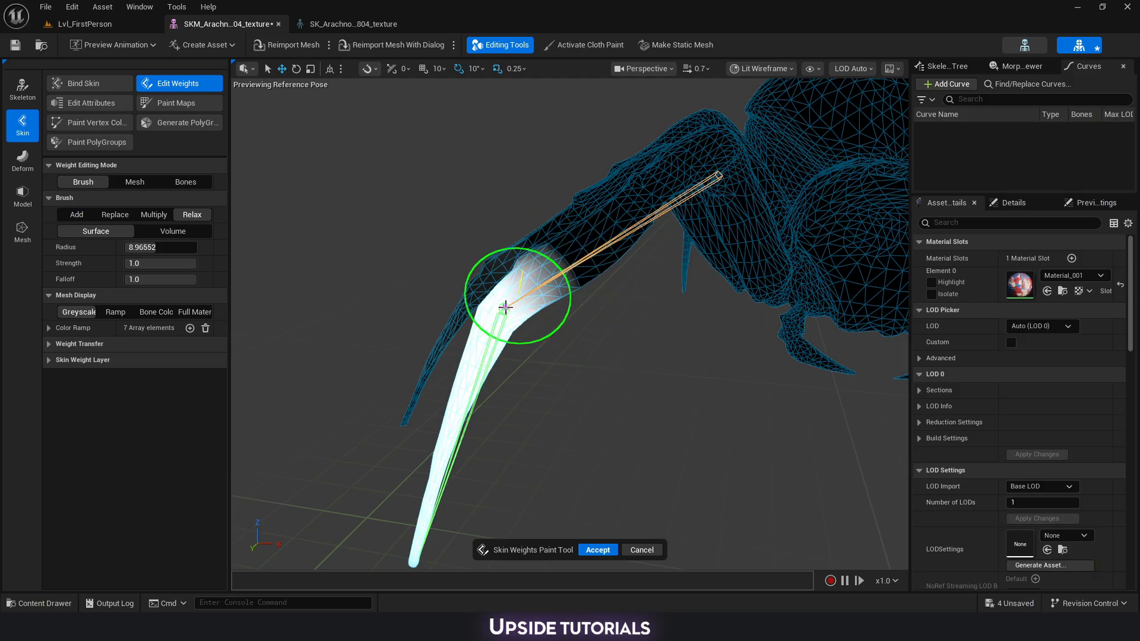
mouse_move(546, 282)
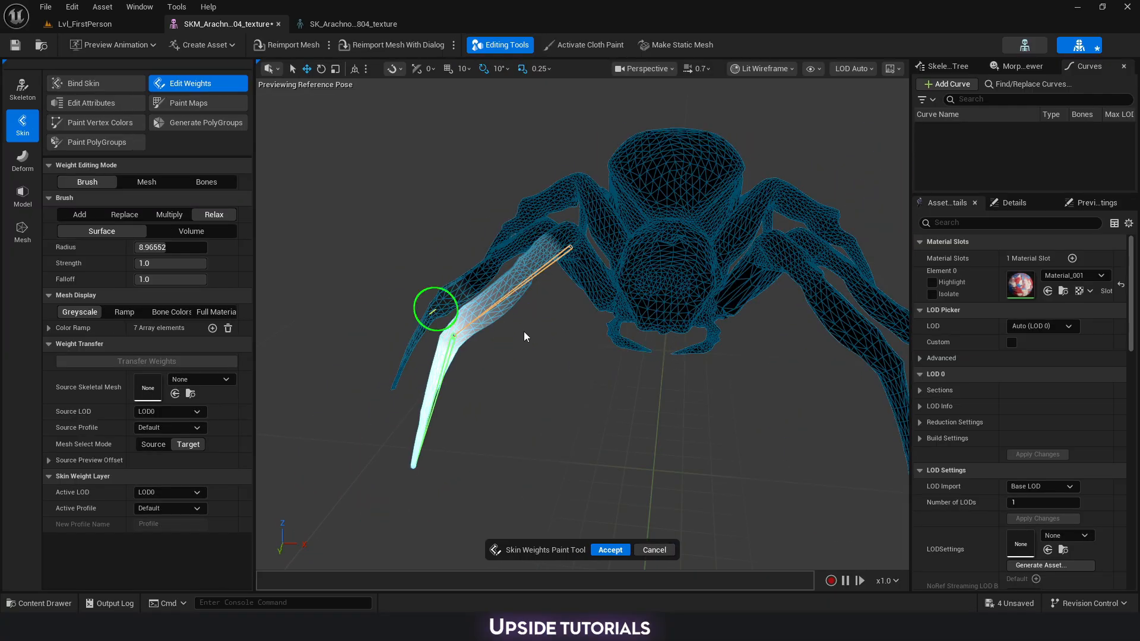
mouse_move(462, 338)
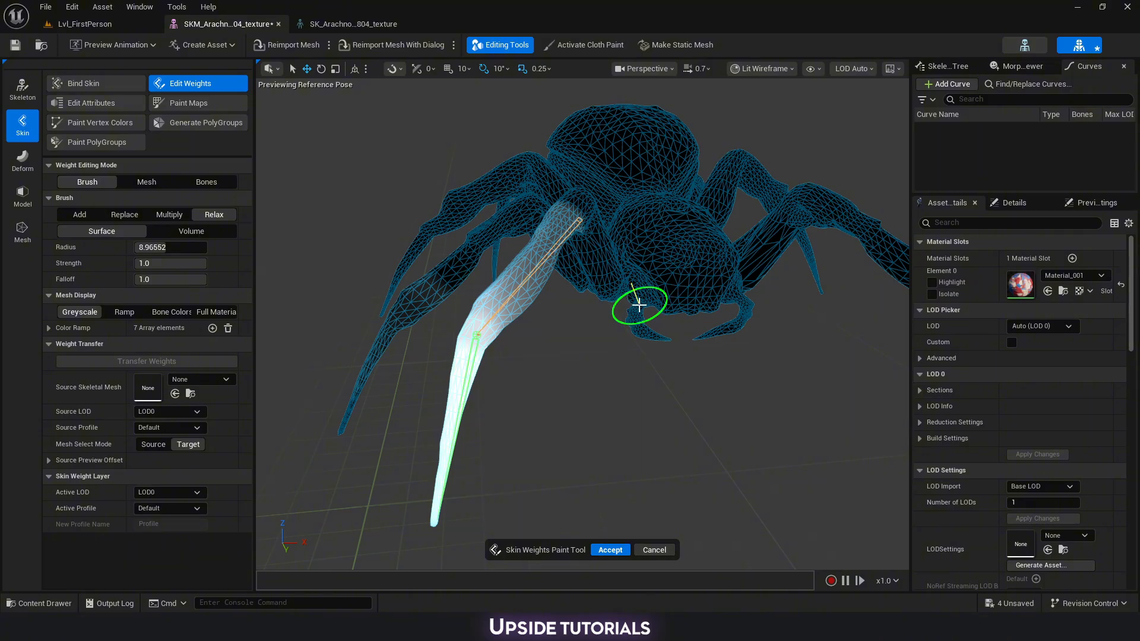
mouse_move(500, 298)
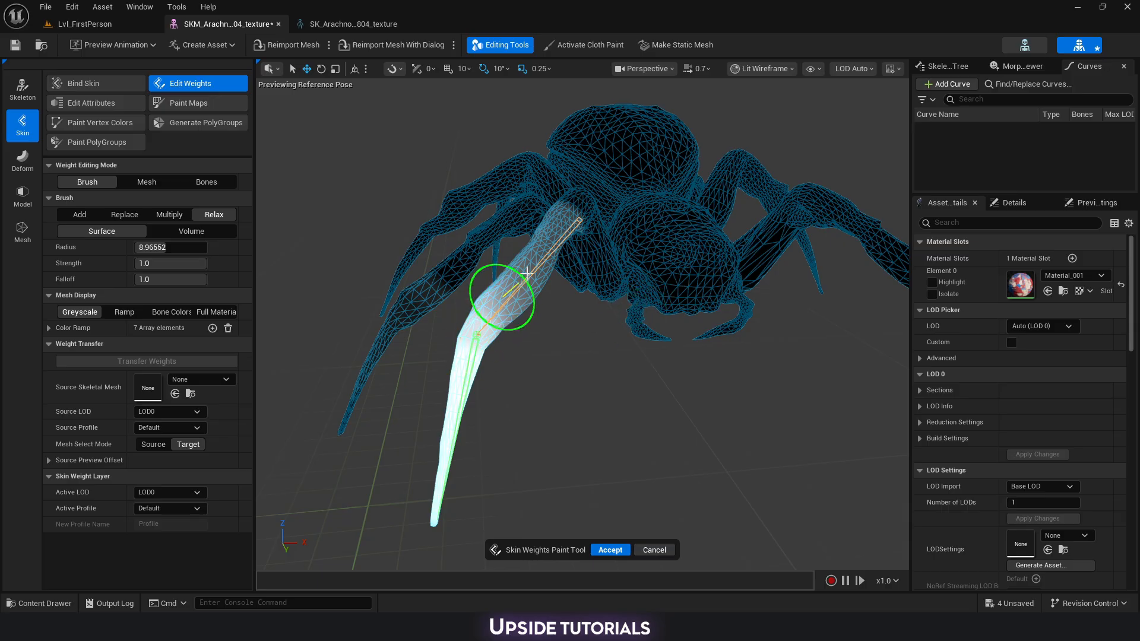
mouse_move(599, 286)
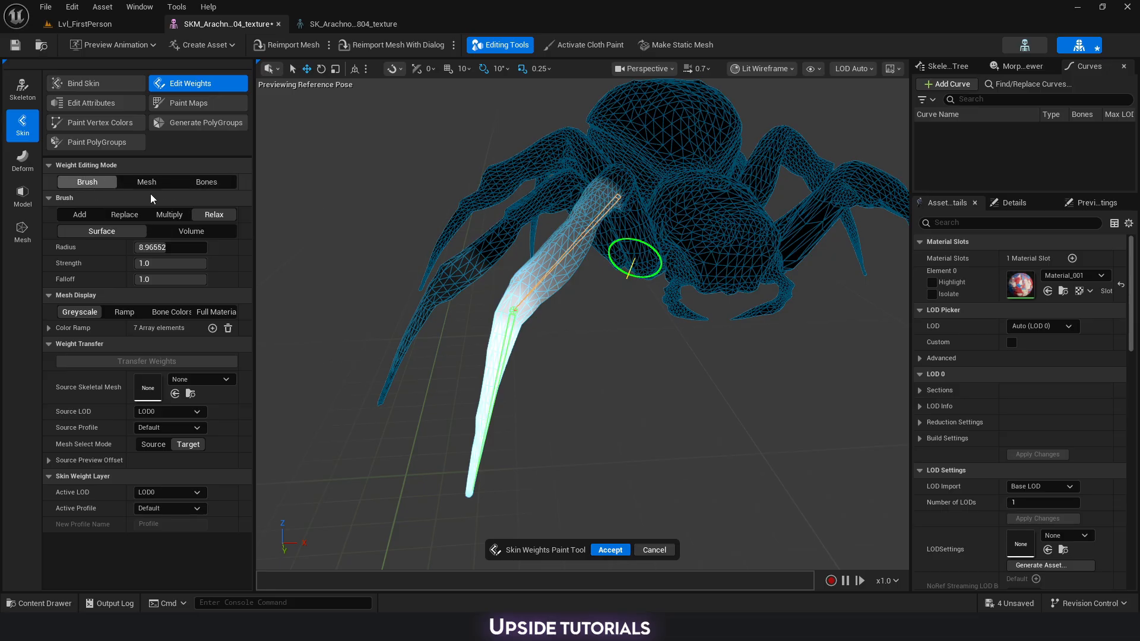
Switch weight editing to Mesh mode, grow the leg vertex selection and reveal per-vertex weights.
click(146, 182)
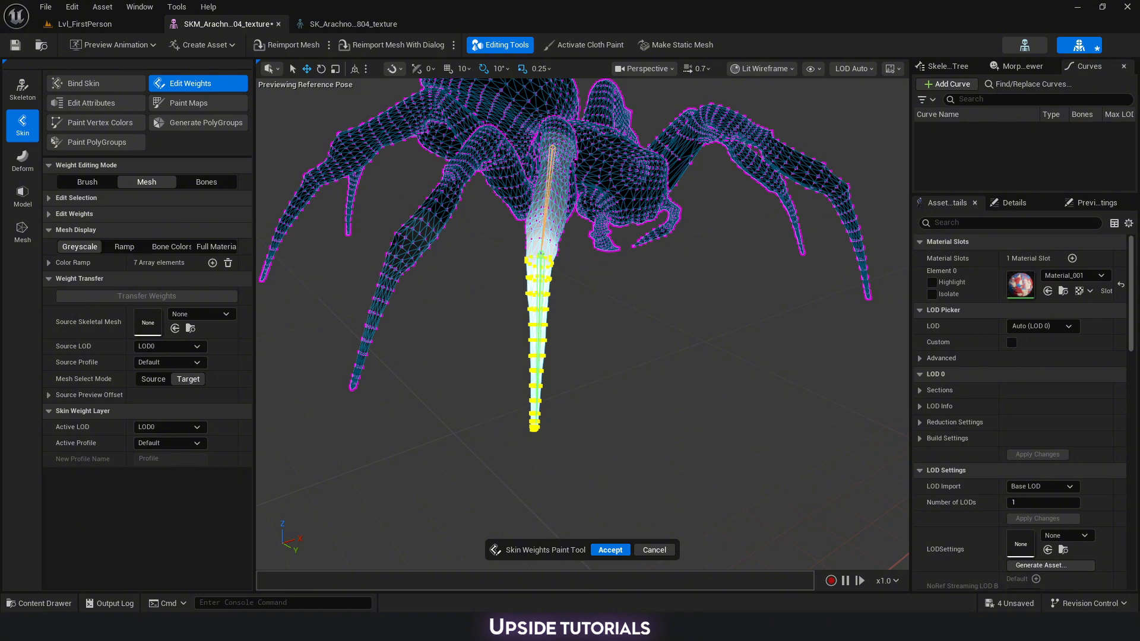
click(50, 198)
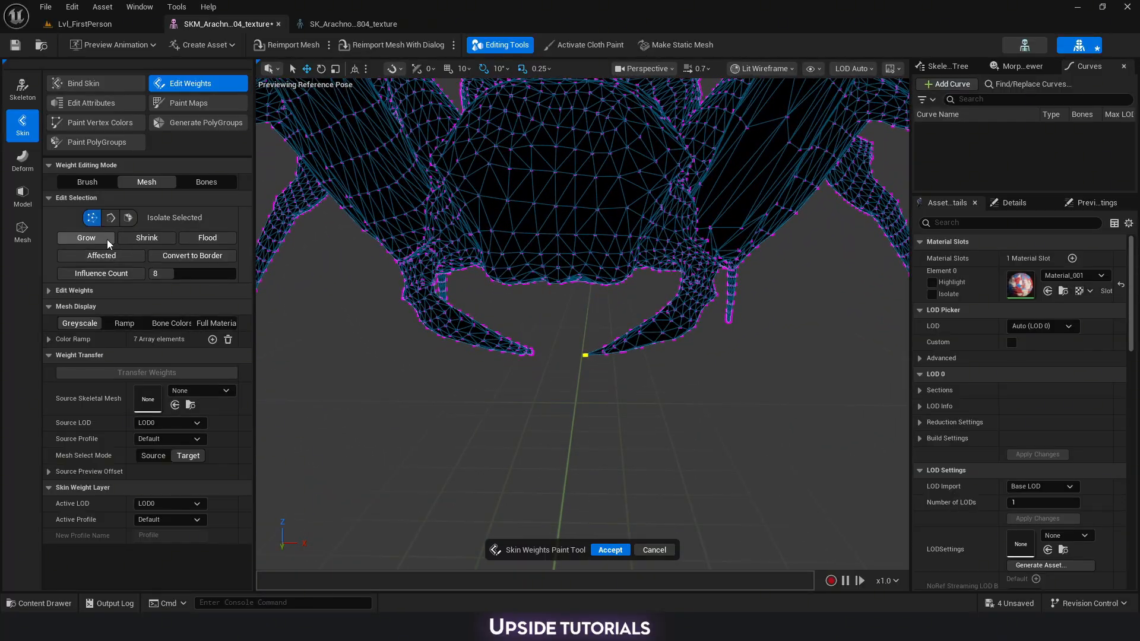
click(86, 238)
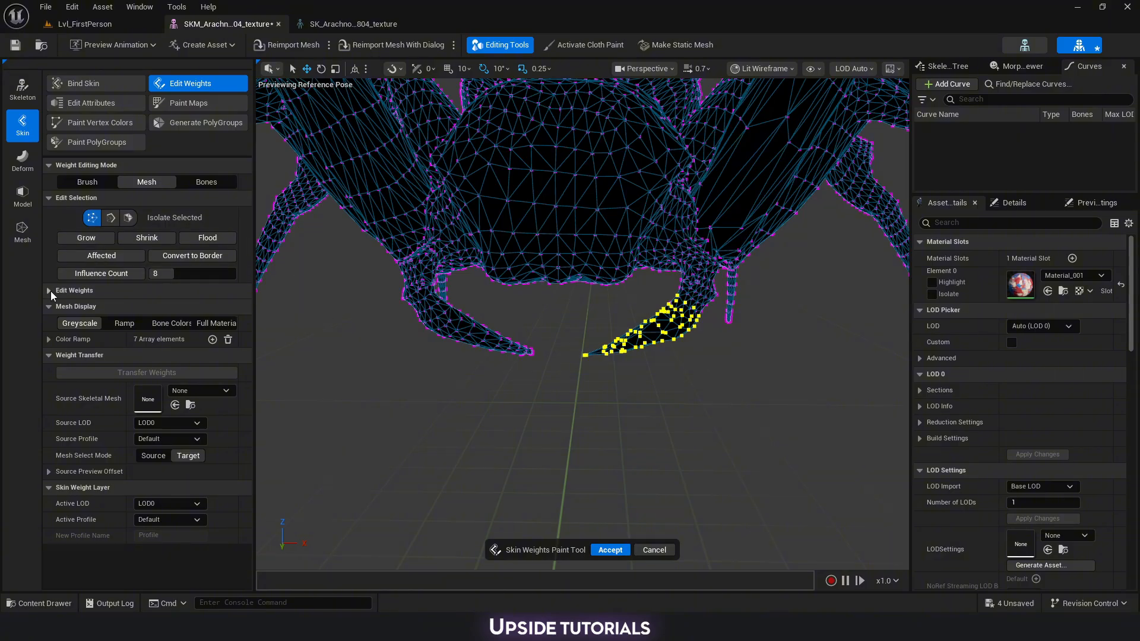
click(50, 290)
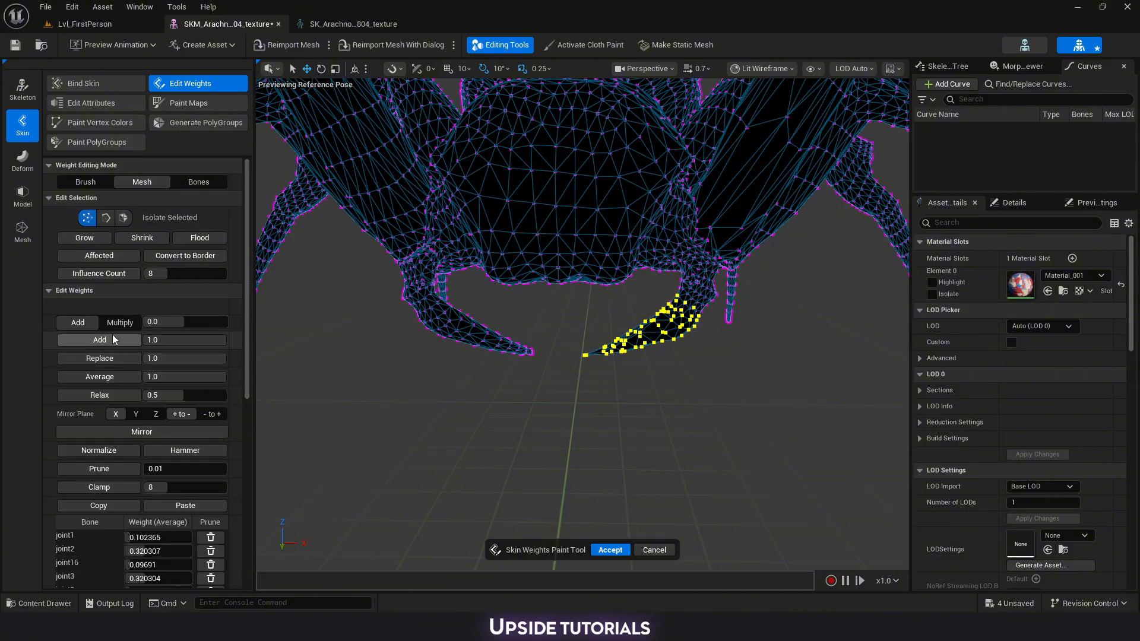
scroll(down, 3)
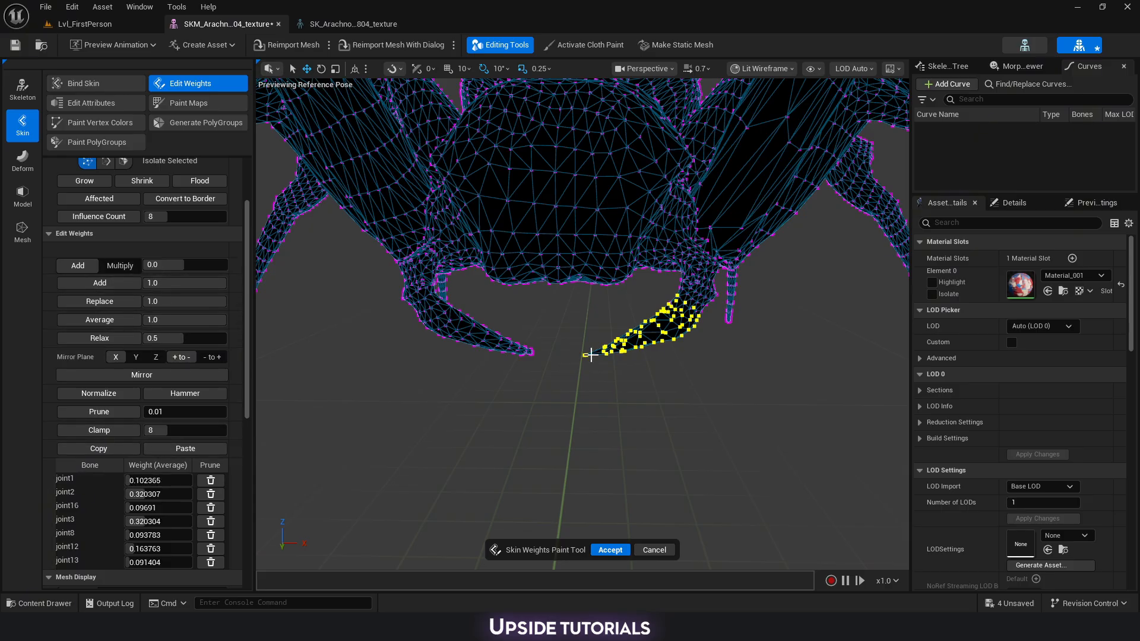
mouse_move(264, 288)
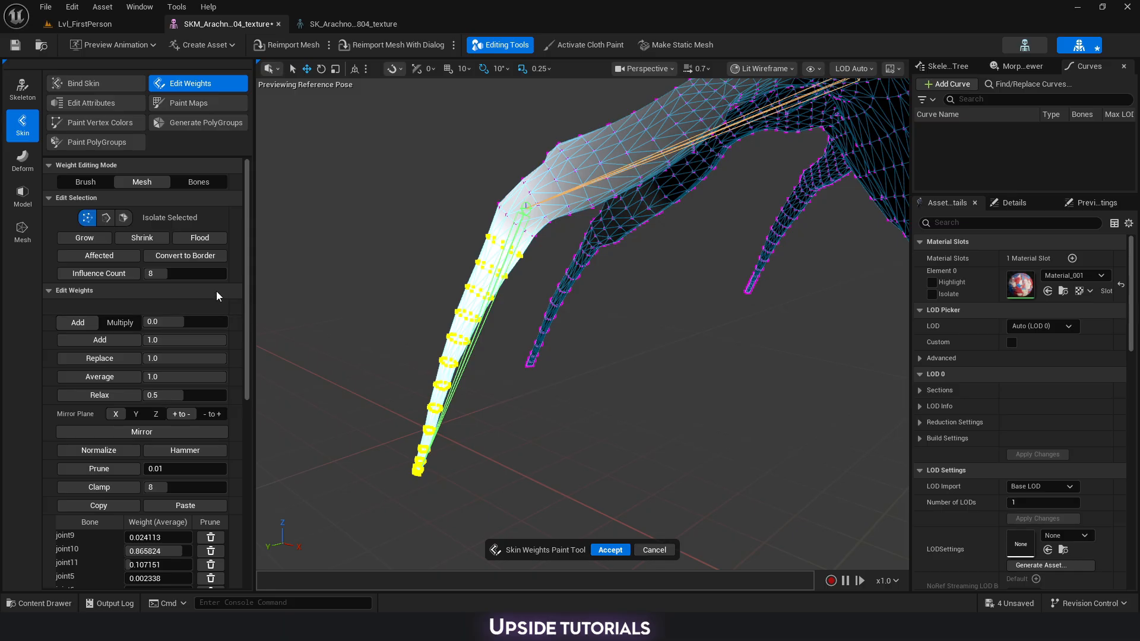
Try the element selection modes on the spider leg, then switch to the SK_Crate mesh.
scroll(down, 3)
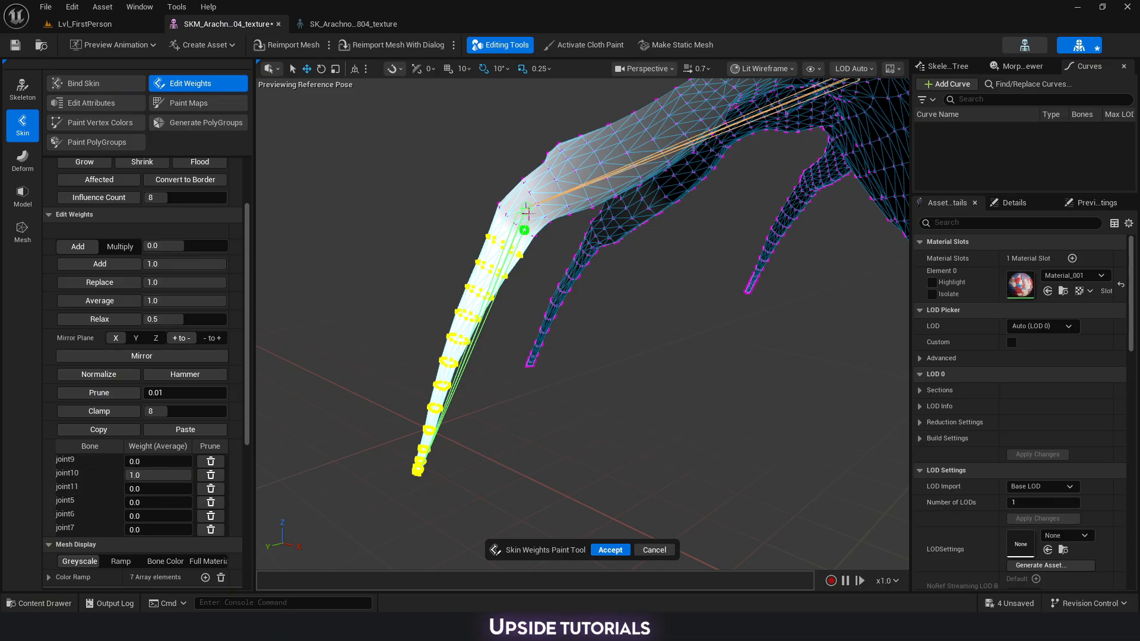
mouse_move(473, 295)
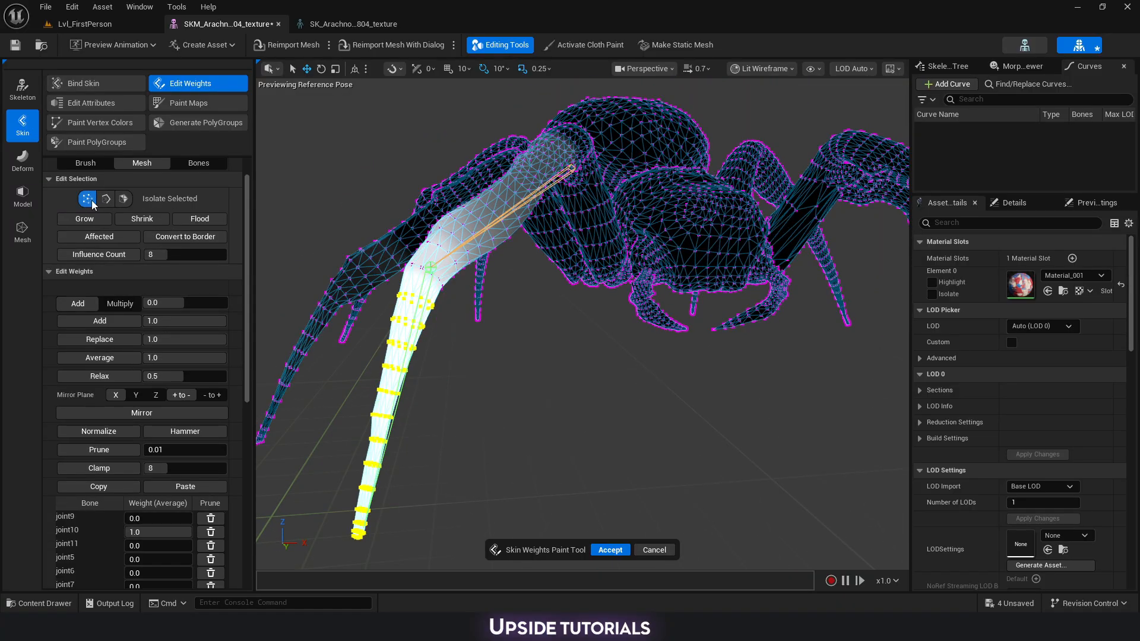
click(124, 199)
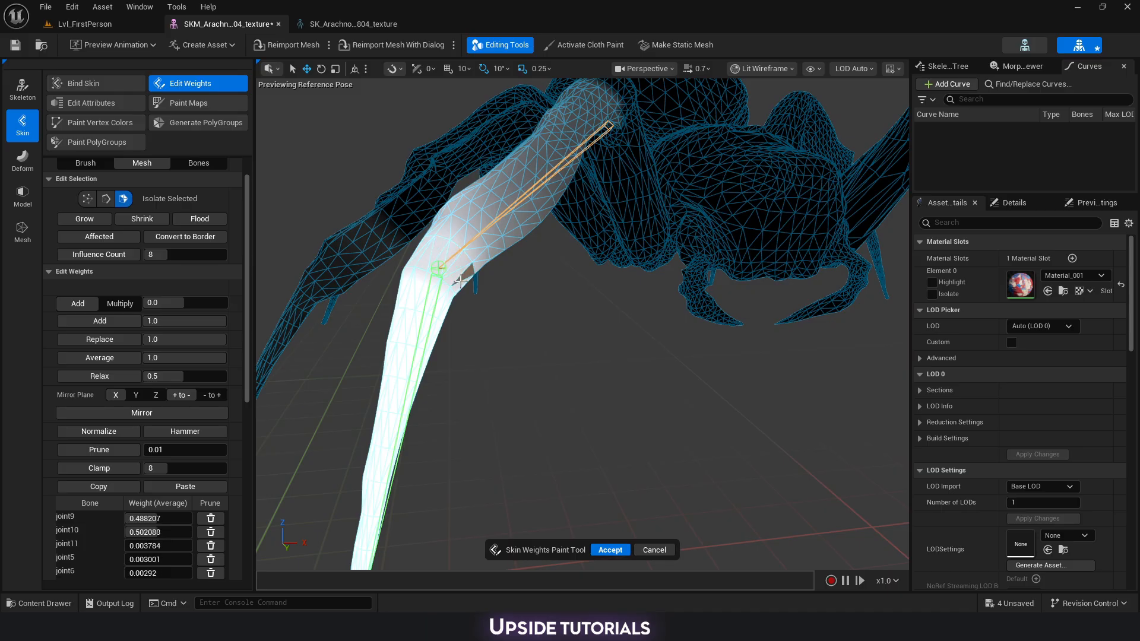
click(87, 198)
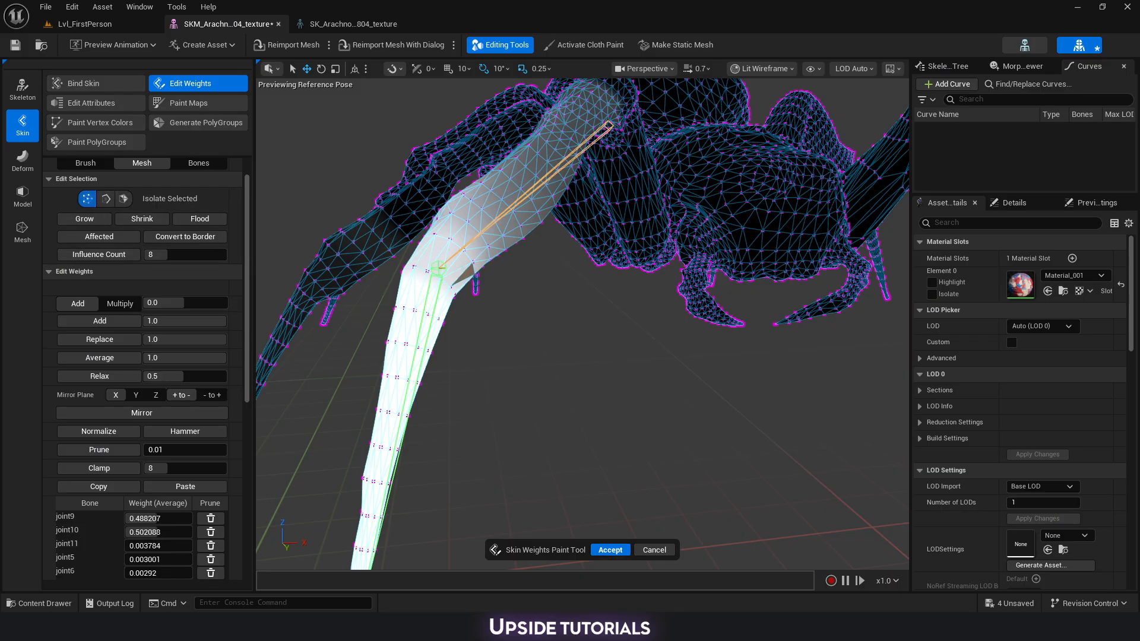
click(452, 24)
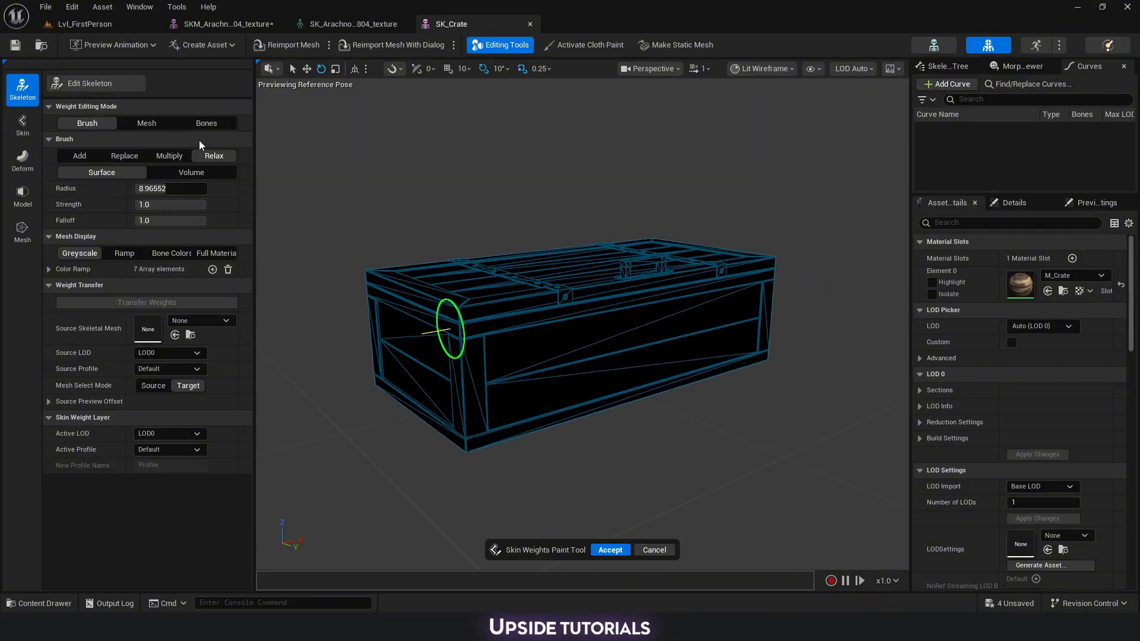
Inspect the crate's bone, return to Skin weights and switch to Mesh vertex editing.
click(90, 83)
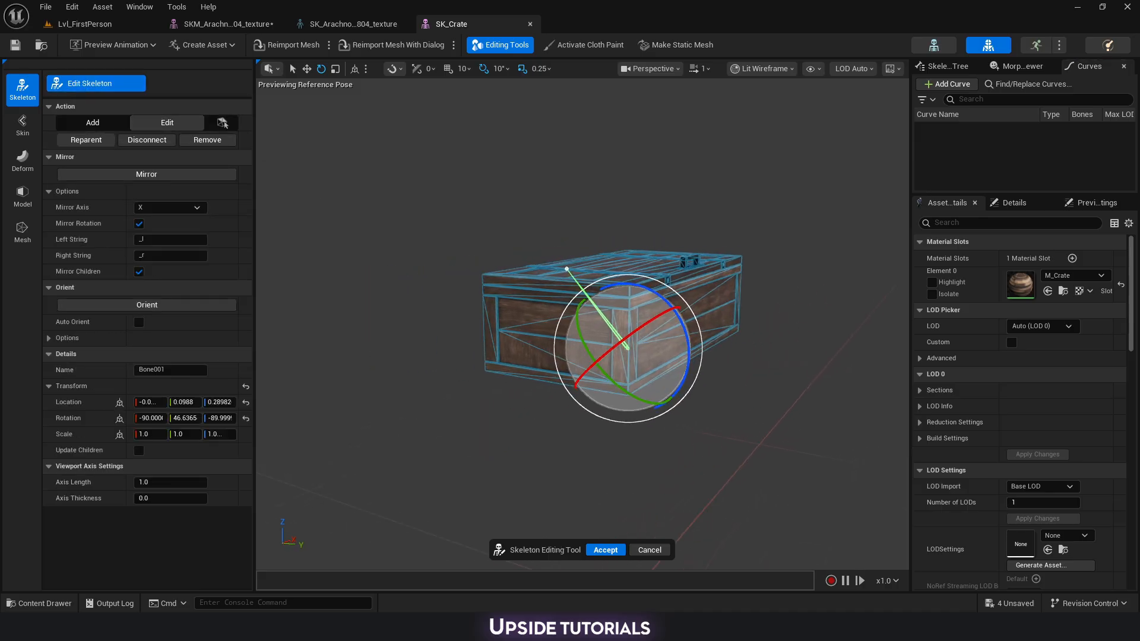
click(21, 125)
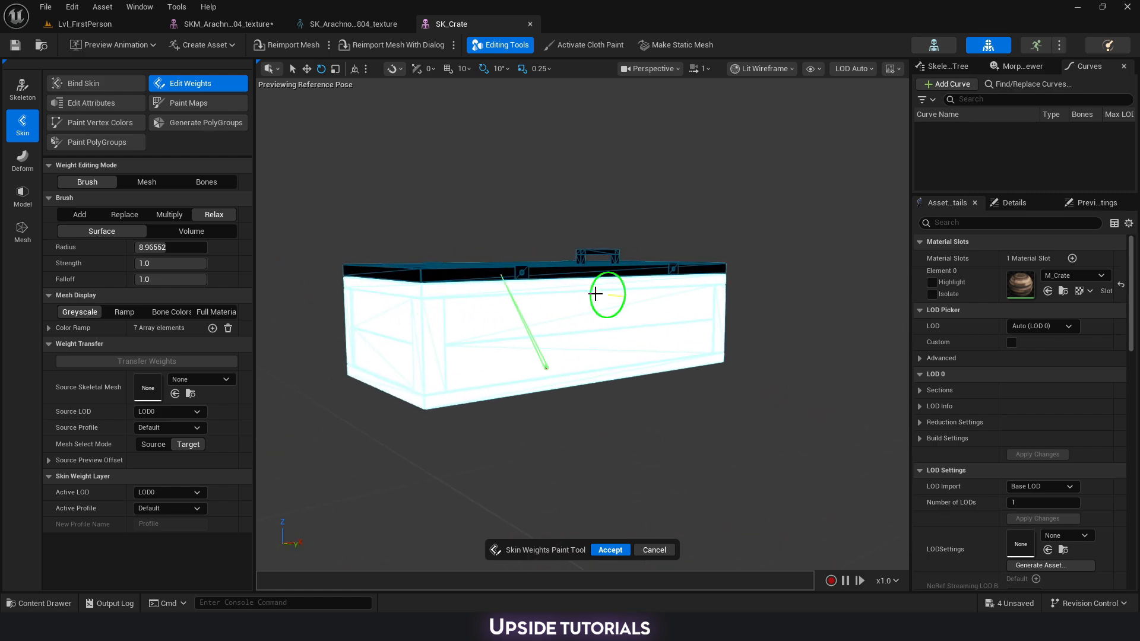
mouse_move(418, 351)
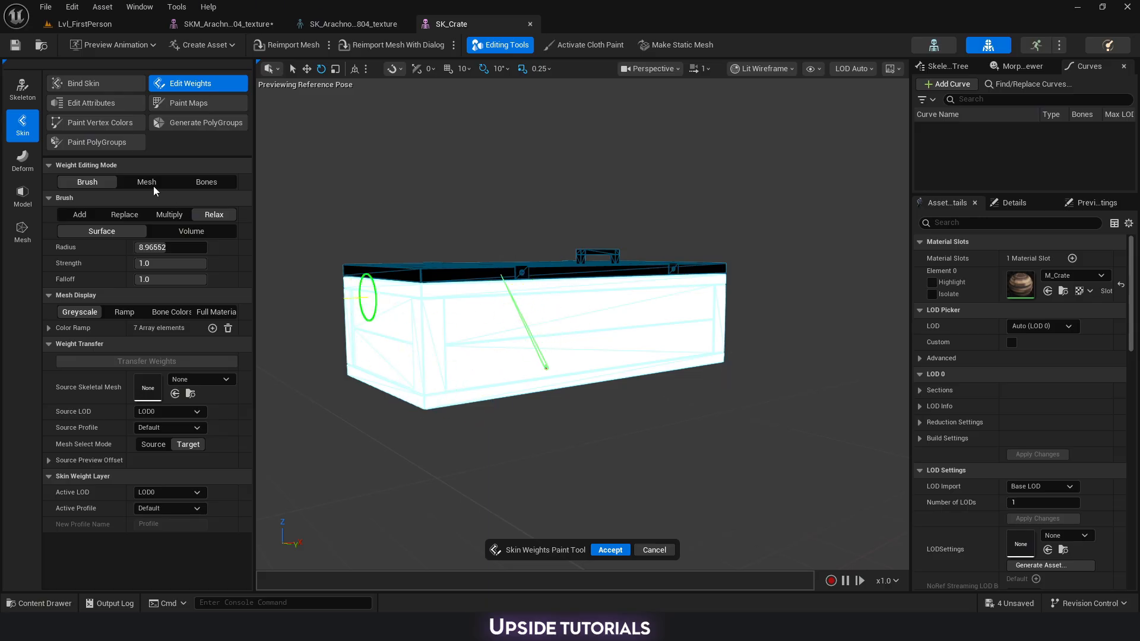
click(146, 182)
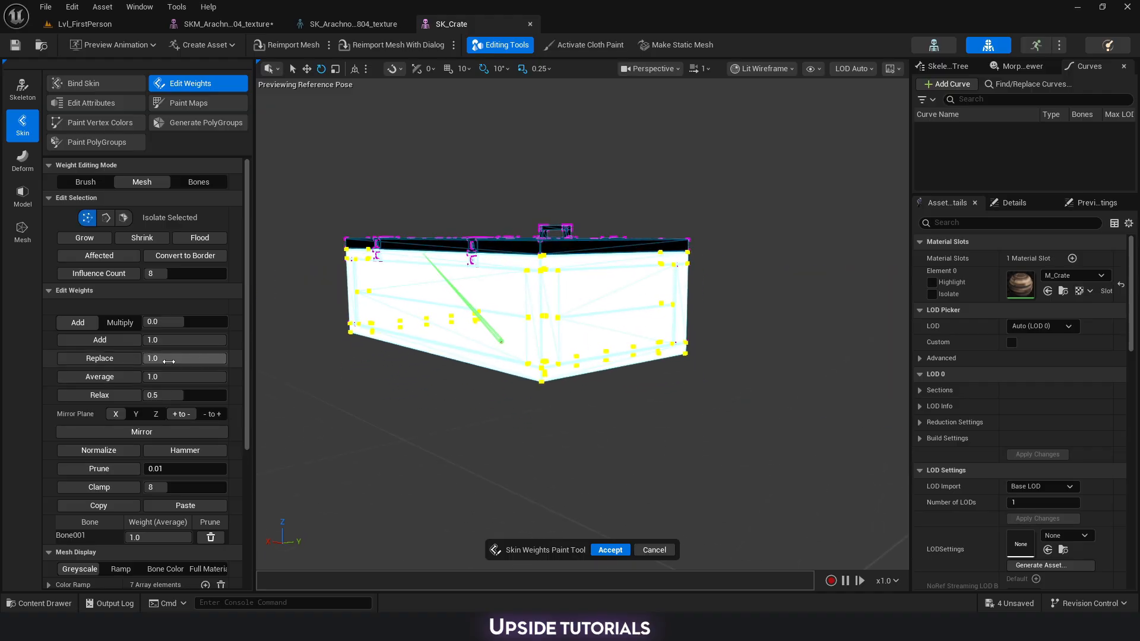
mouse_move(79, 544)
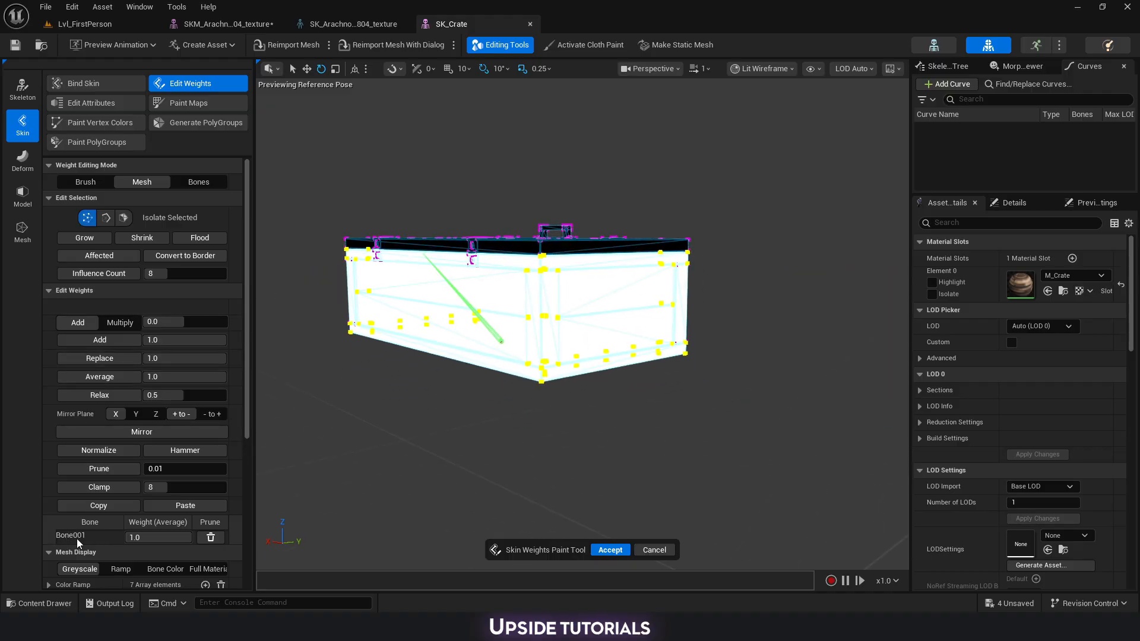